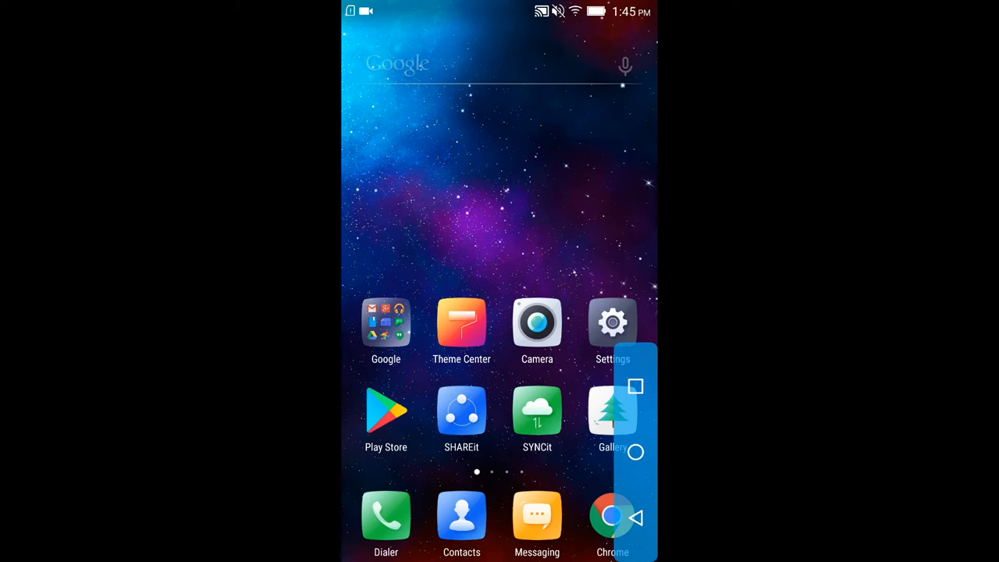
Launch Google Play Store and search it for 'beaker'.
left_click(385, 409)
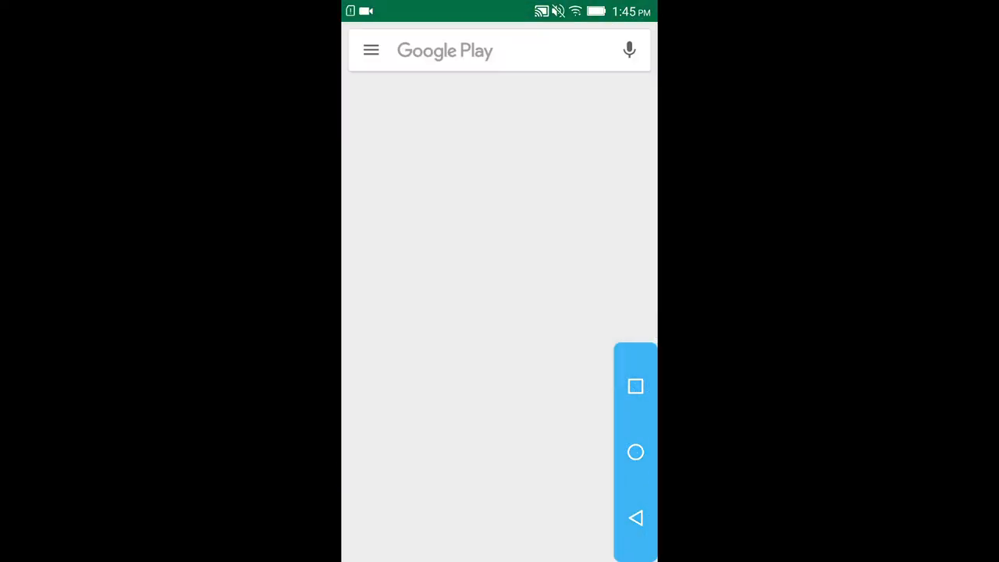
left_click(445, 50)
type("beaker")
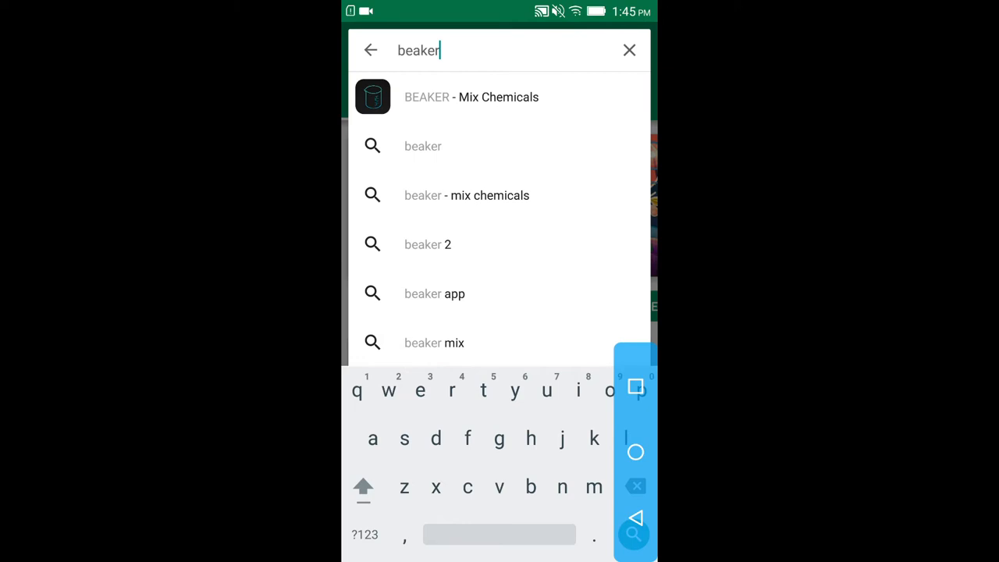
Go to the BEAKER - Mix Chemicals listing and accept its requested permissions.
left_click(472, 97)
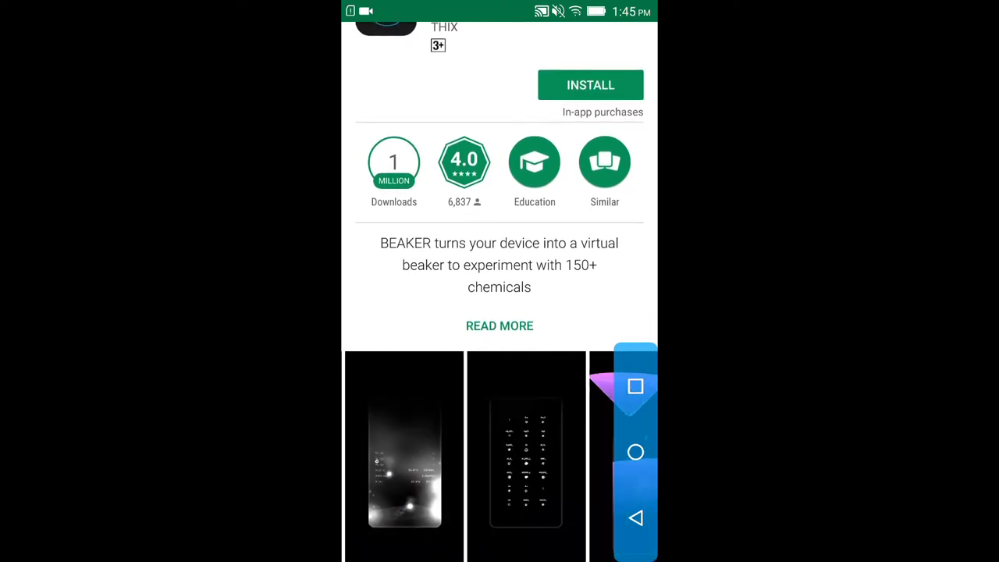
scroll("down", 3)
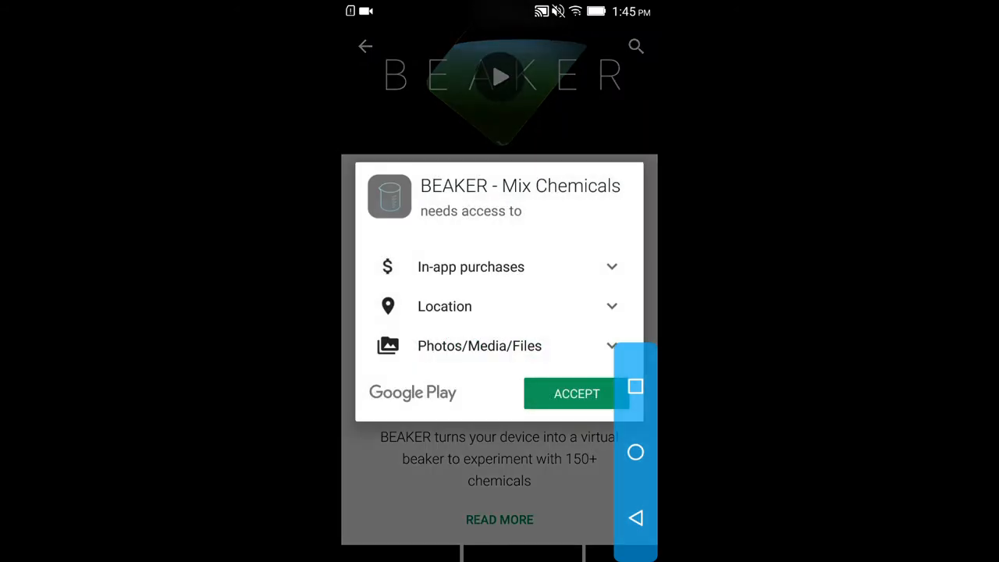
left_click(576, 394)
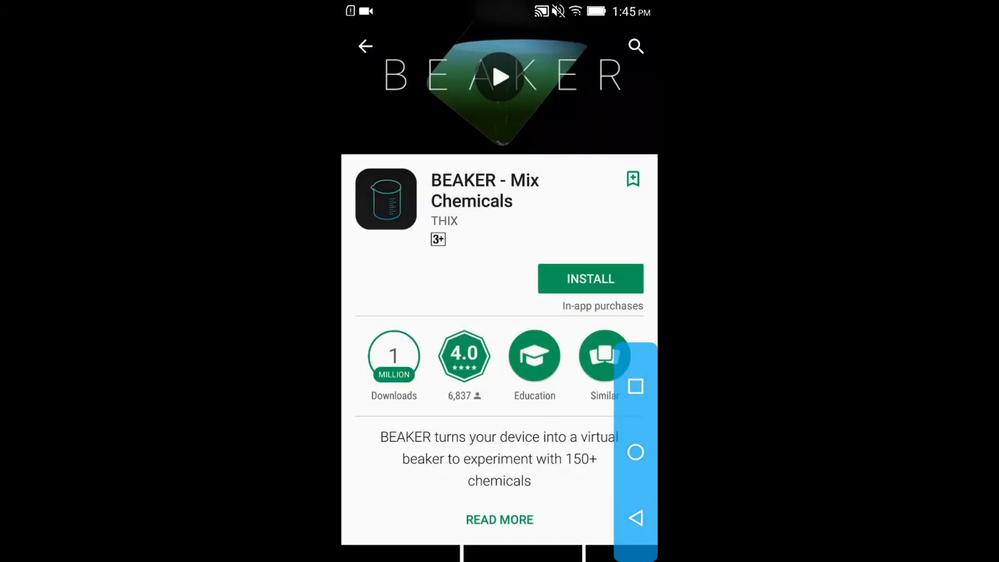
Install BEAKER - Mix Chemicals and wait for the download to finish.
left_click(590, 278)
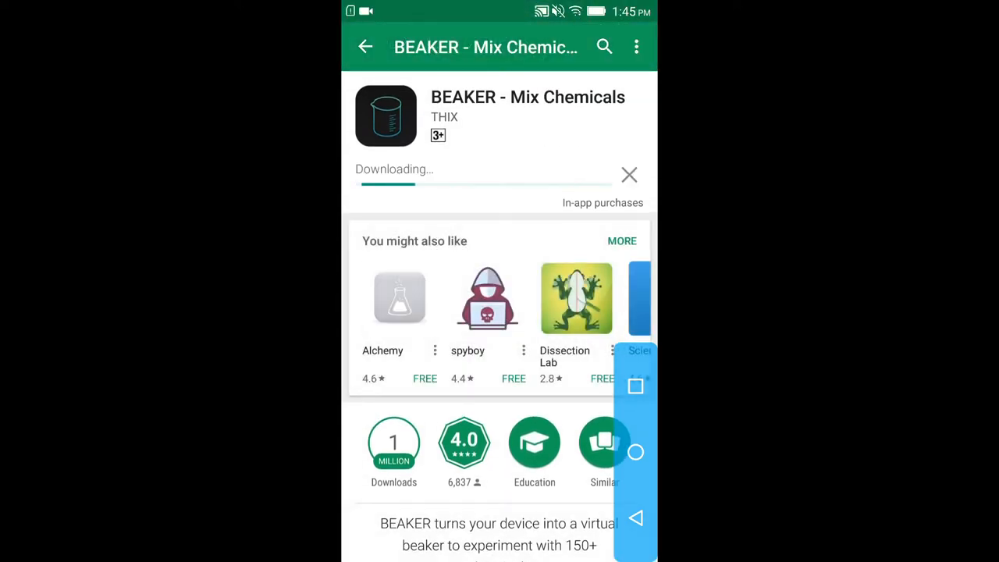
scroll("down", 3)
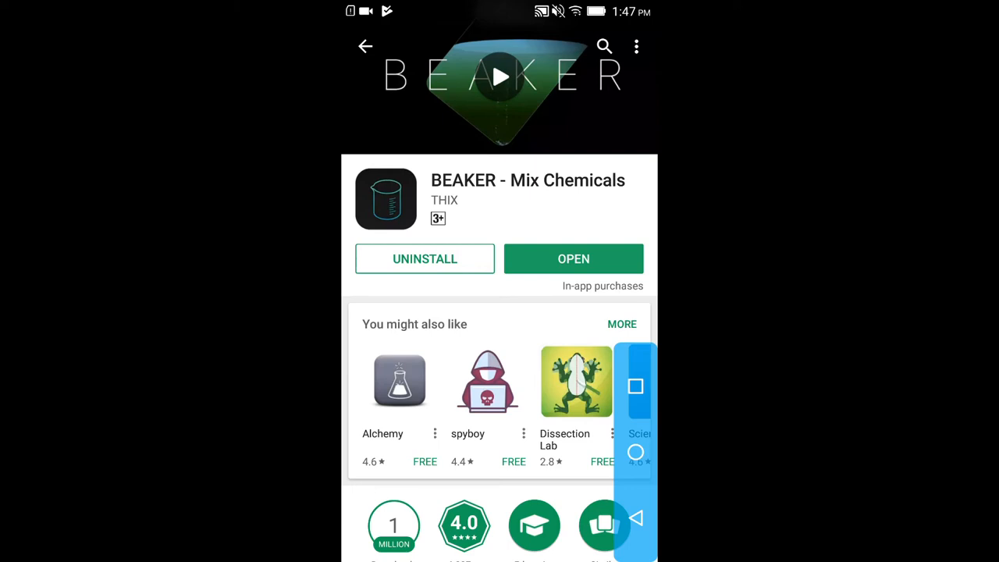
Launch BEAKER and swipe through its chemical catalogue from Ag/Al compounds to Cu–I.
left_click(572, 259)
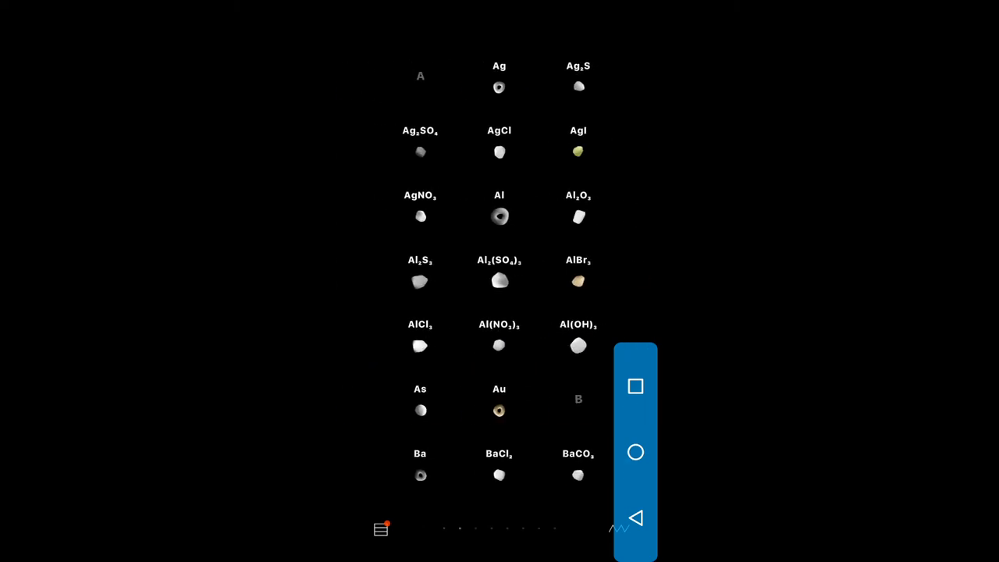
scroll("down", 3)
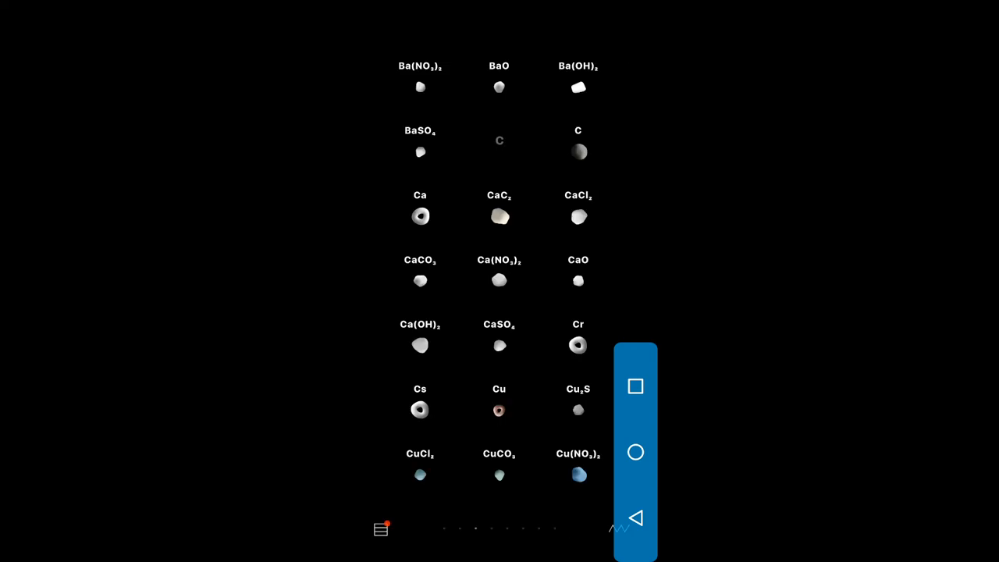
scroll("down", 3)
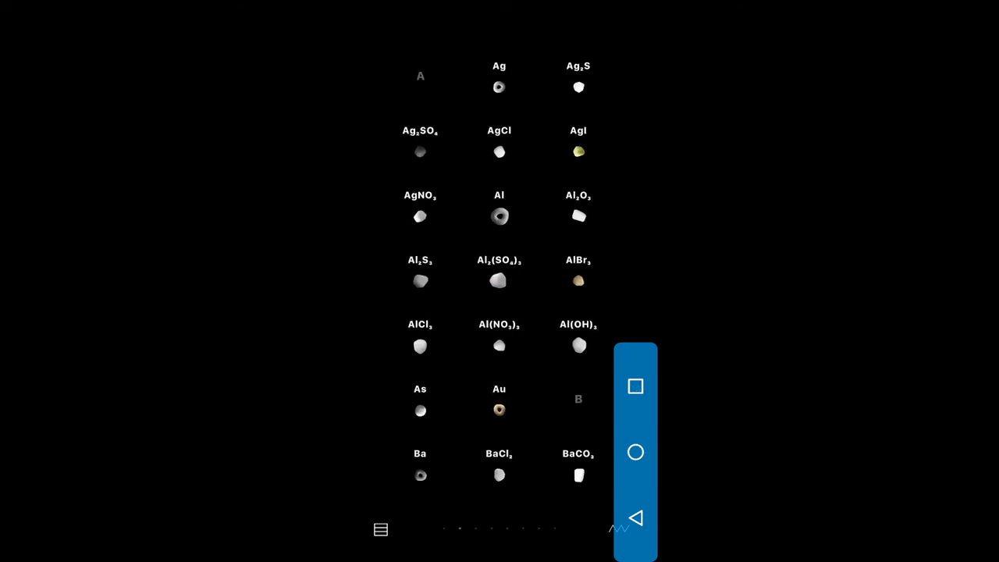
scroll("down", 3)
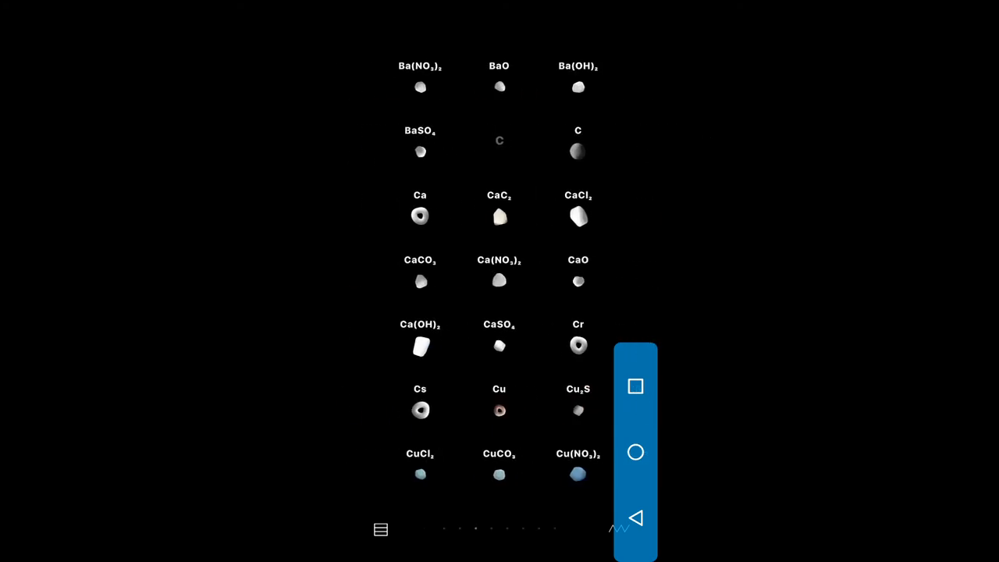
scroll("down", 3)
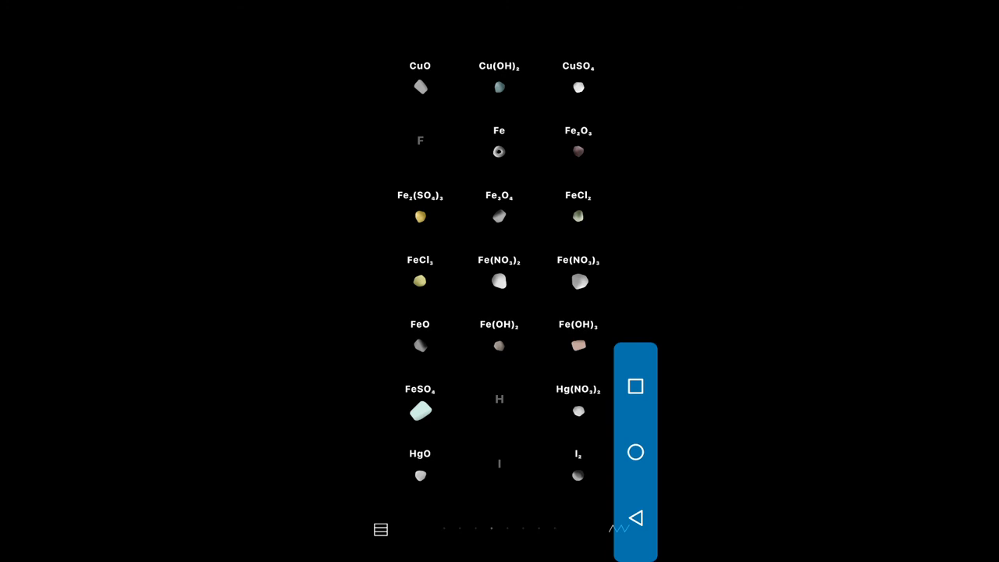